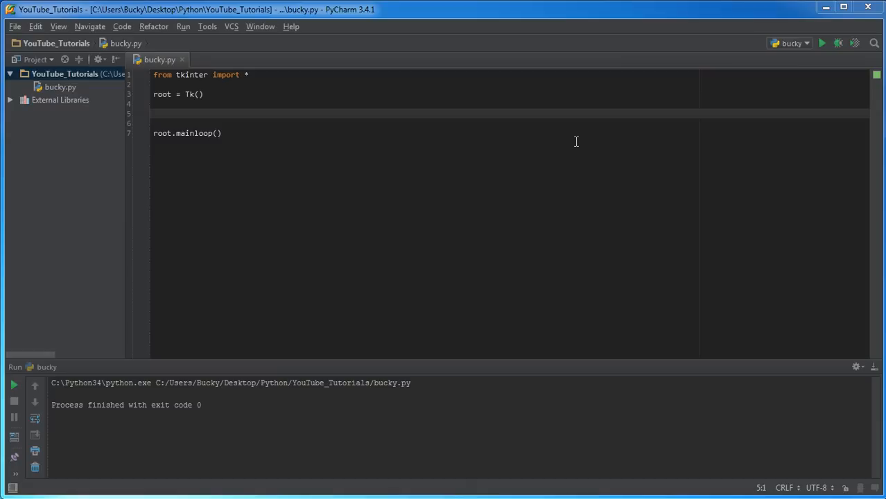
mouse_move(330, 155)
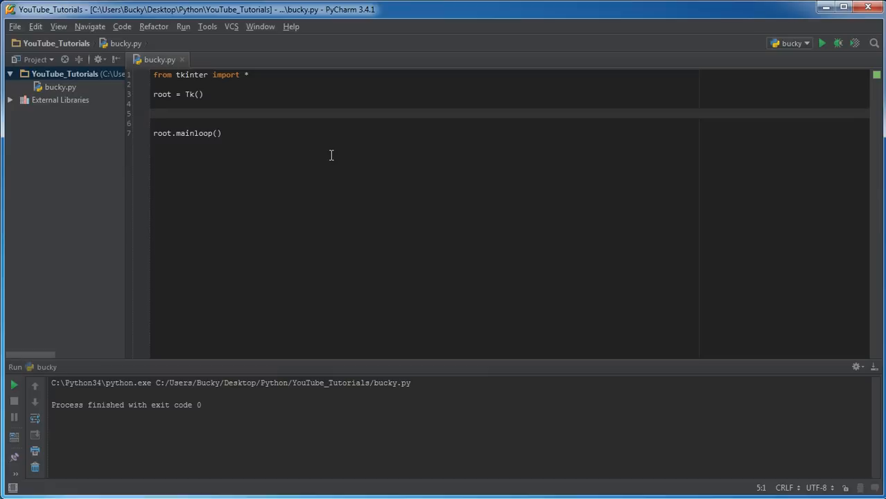
- Begin a new variable 'label' on the blank line between root = Tk() and root.mainloop()
click(154, 114)
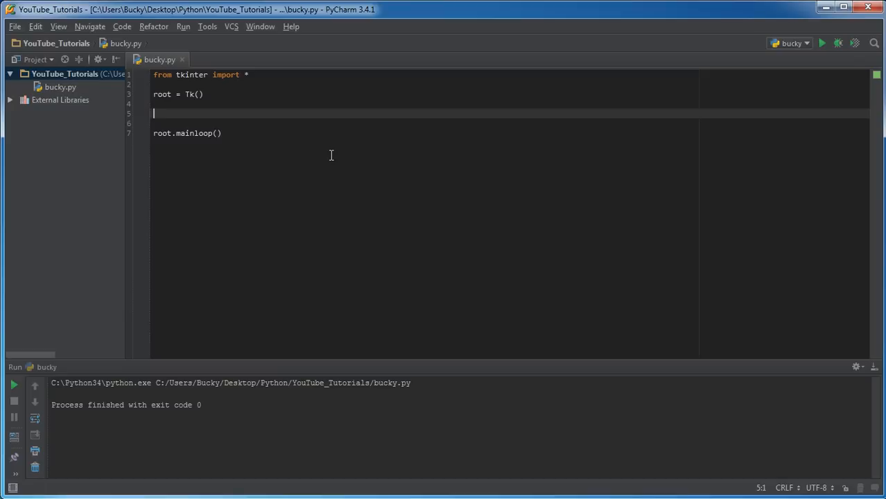
mouse_move(228, 115)
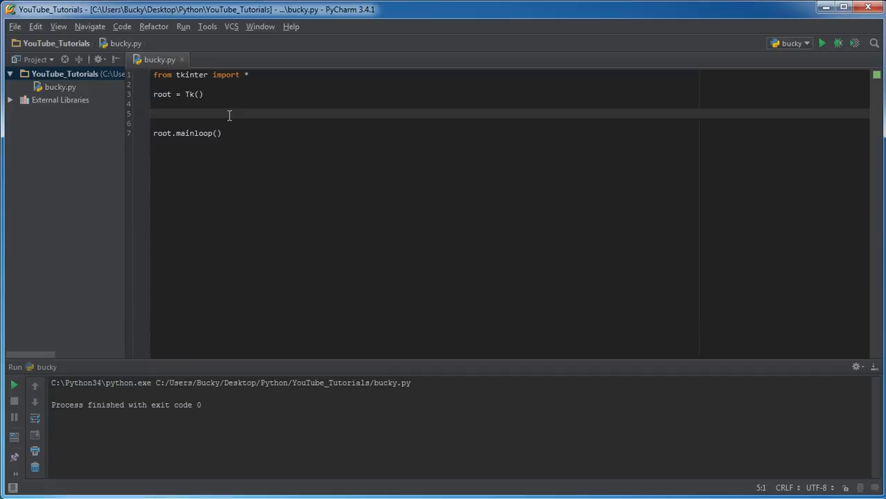
mouse_move(214, 112)
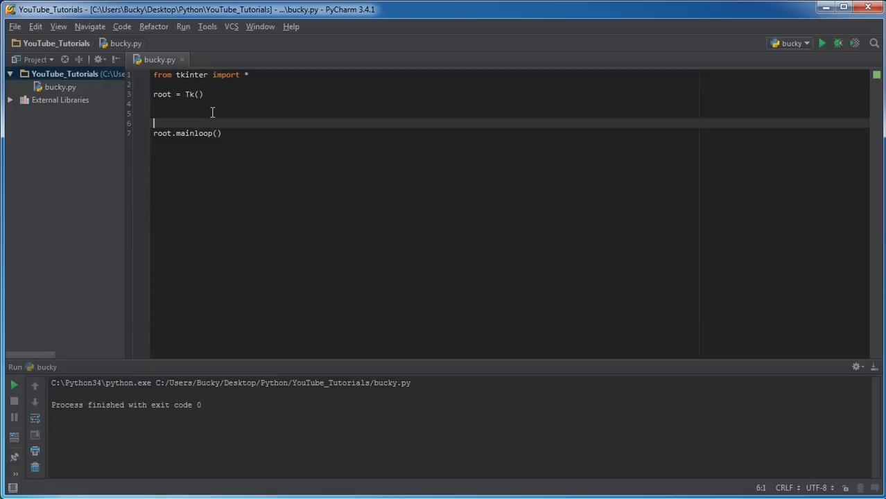
key(Backspace)
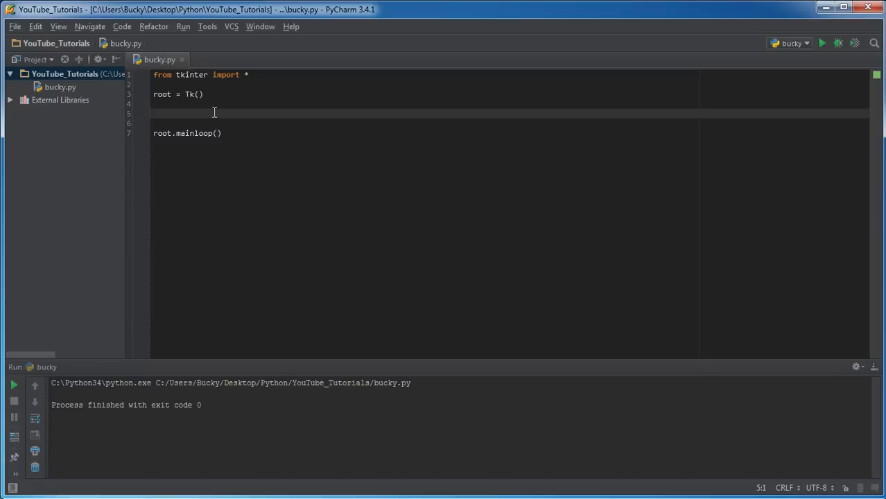
text(label)
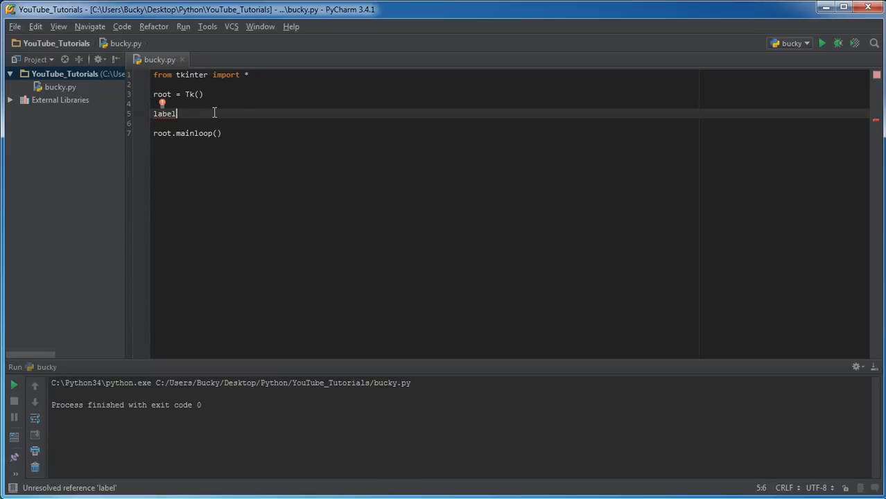
- Write label_1 = Label(root, text="Name")
text(_1)
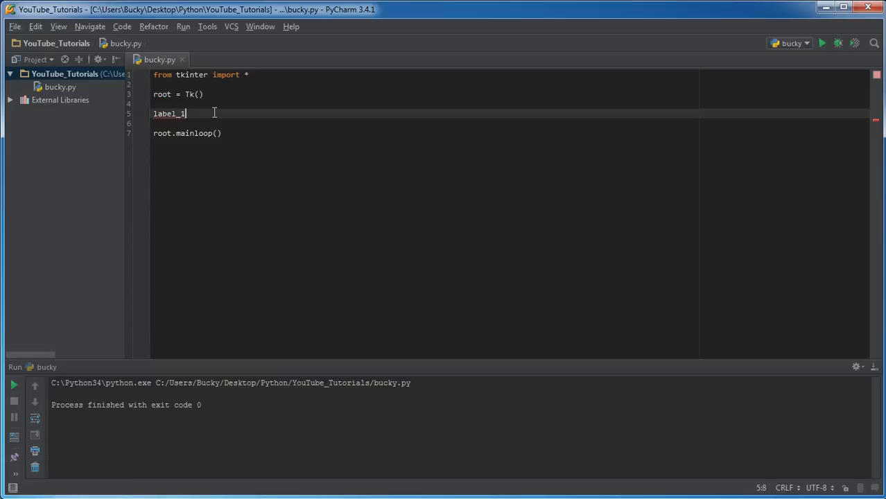
text(=)
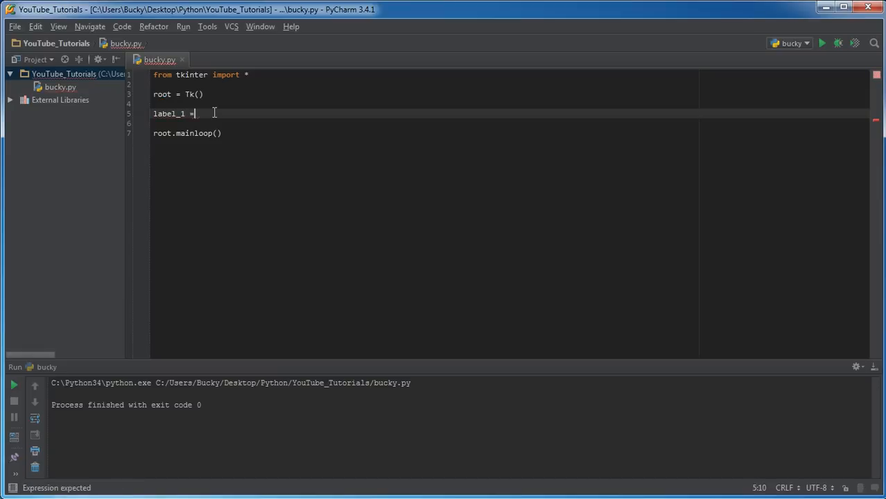
text(Label())
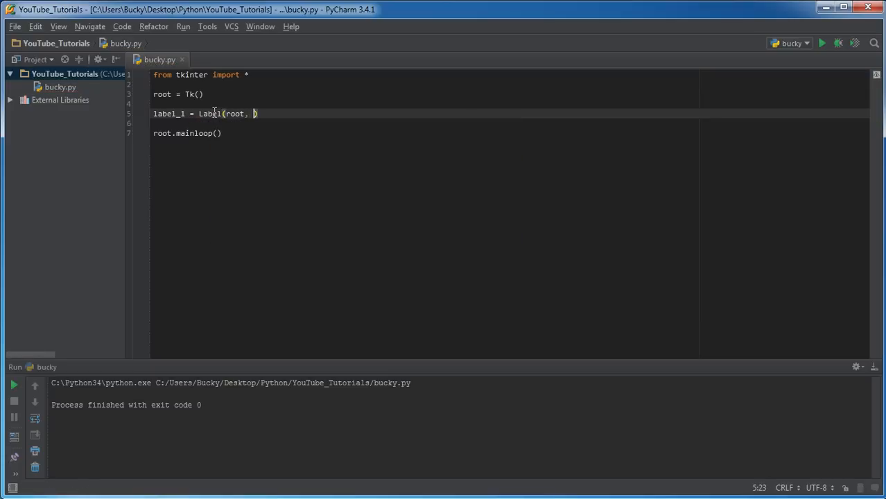
double_click(160, 94)
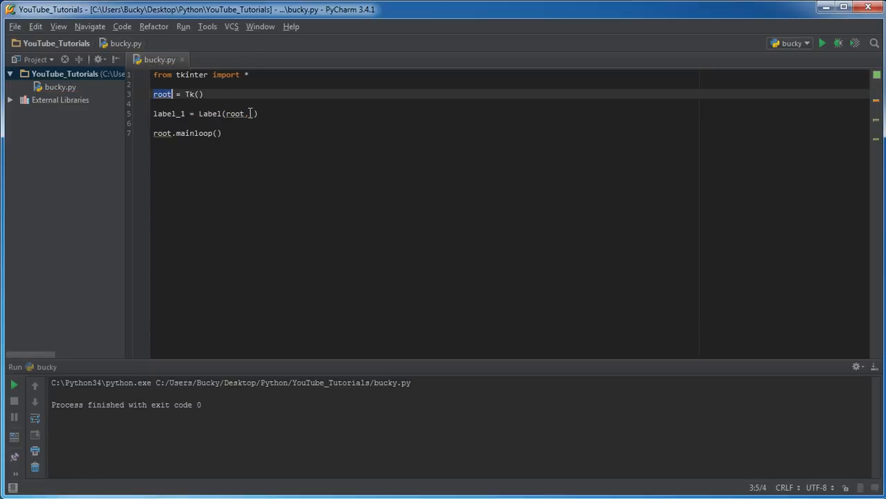
text(,)
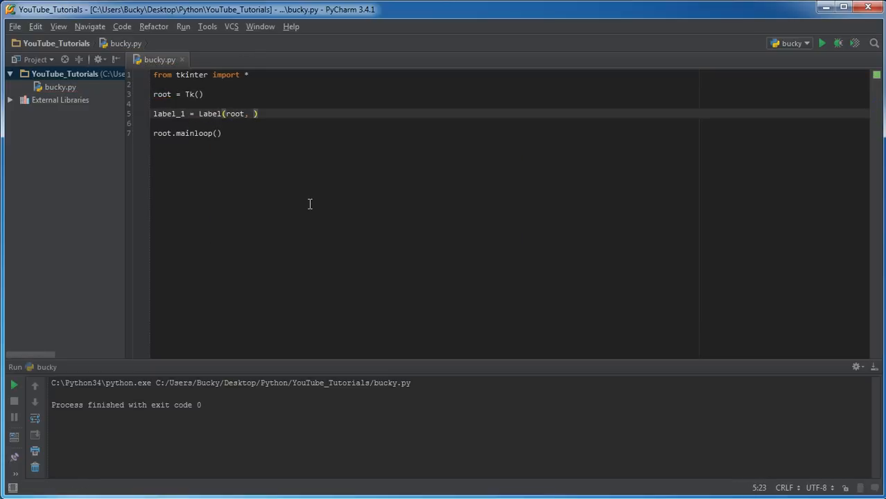
text(text=)
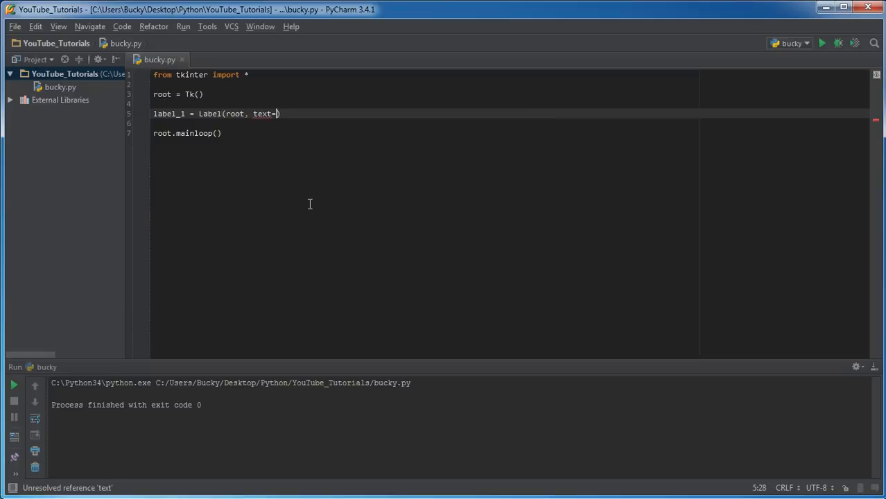
text(')
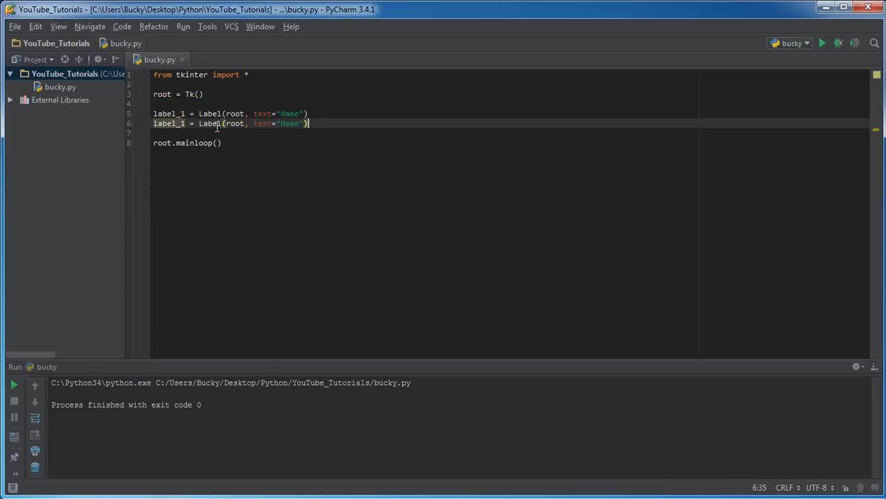
- Duplicate it as label_2 with text "Password" and start the next line with 'entry'
text(2)
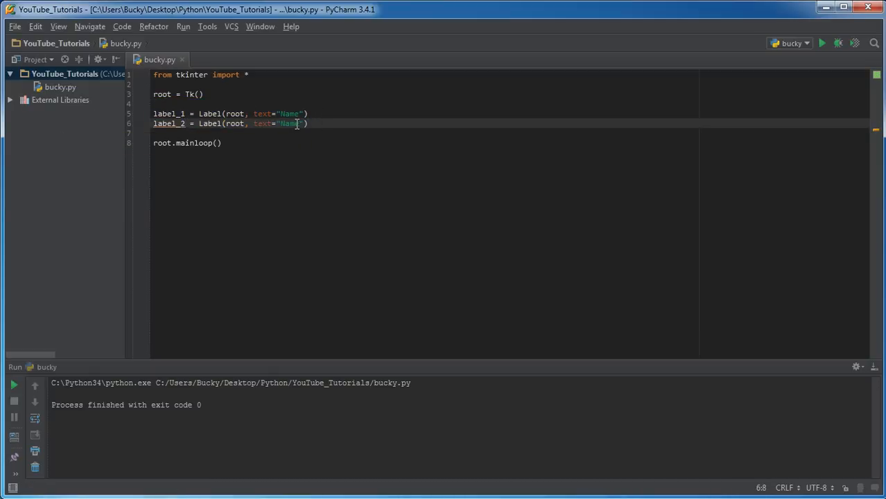
text(Password)
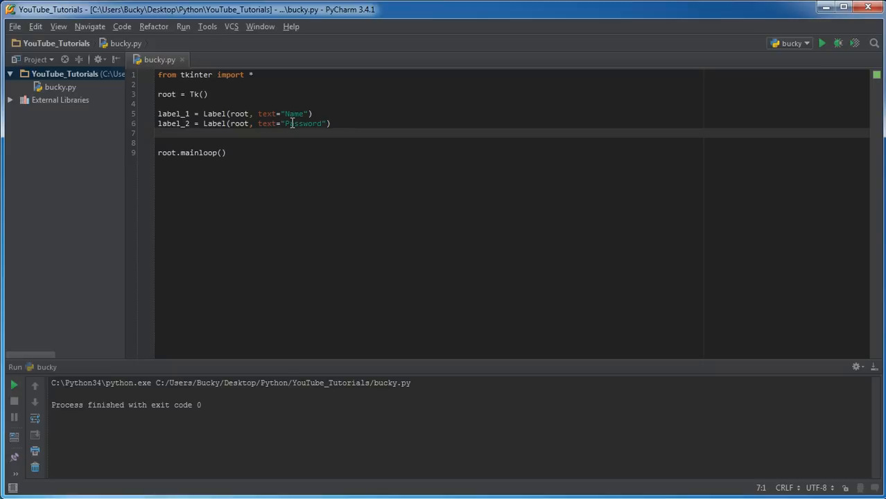
text(entry)
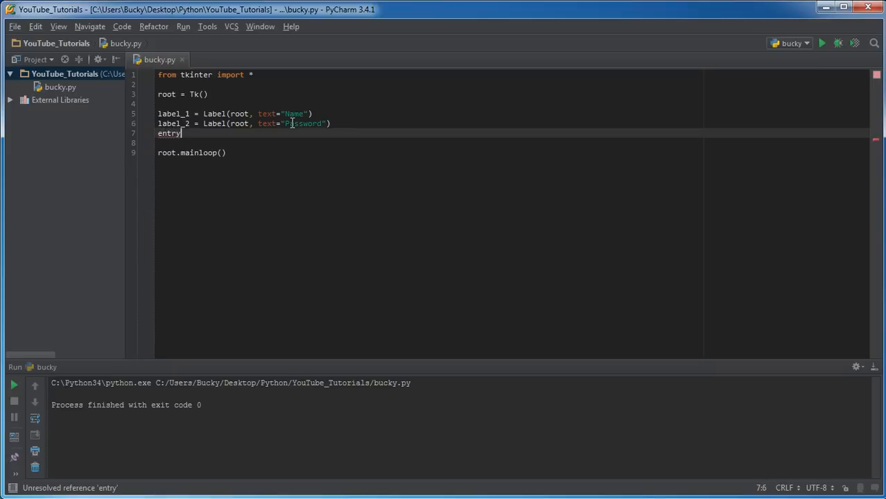
- Write entry_1 = Entry(root), then duplicate it and rename the copy entry_2
text(_1)
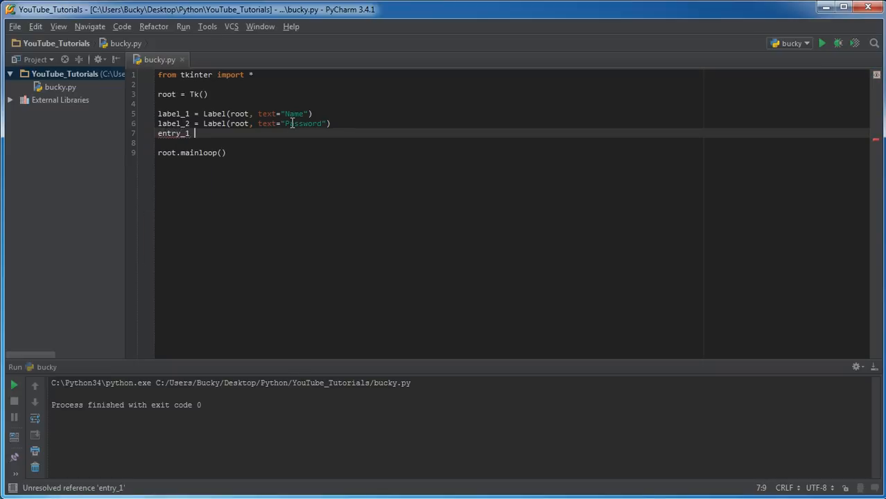
text(=)
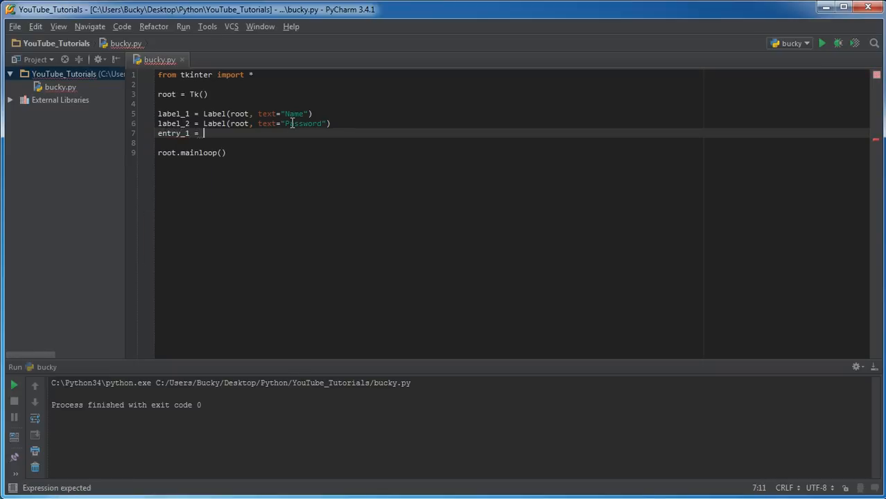
text(Entry)
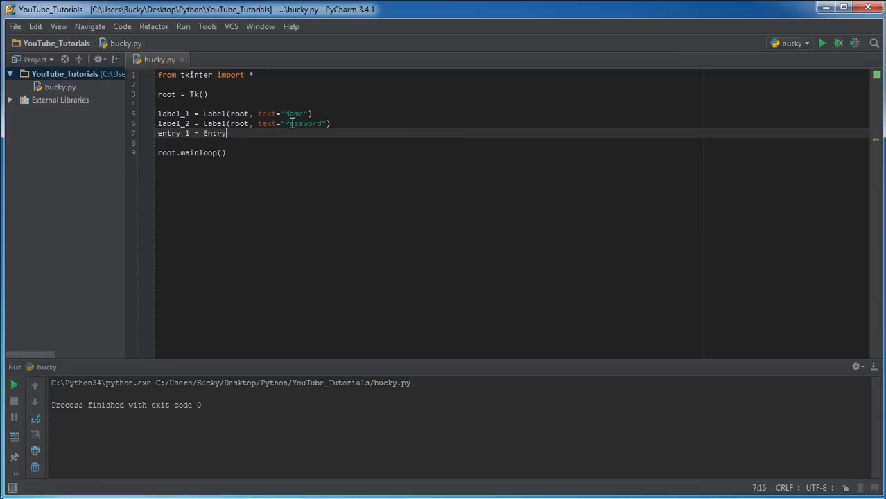
text(())
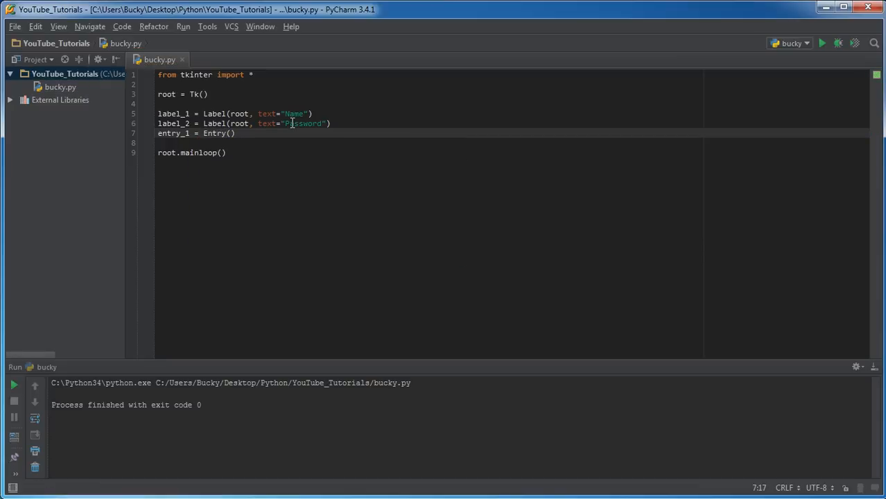
text(root)
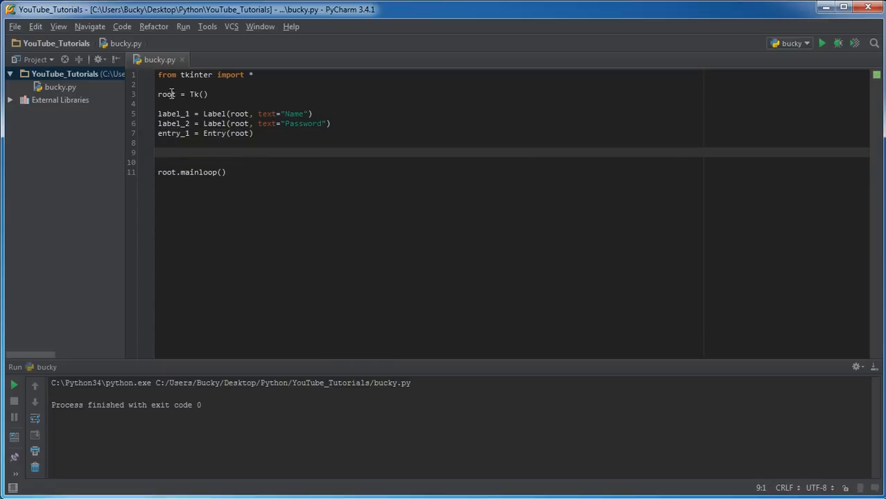
click(208, 134)
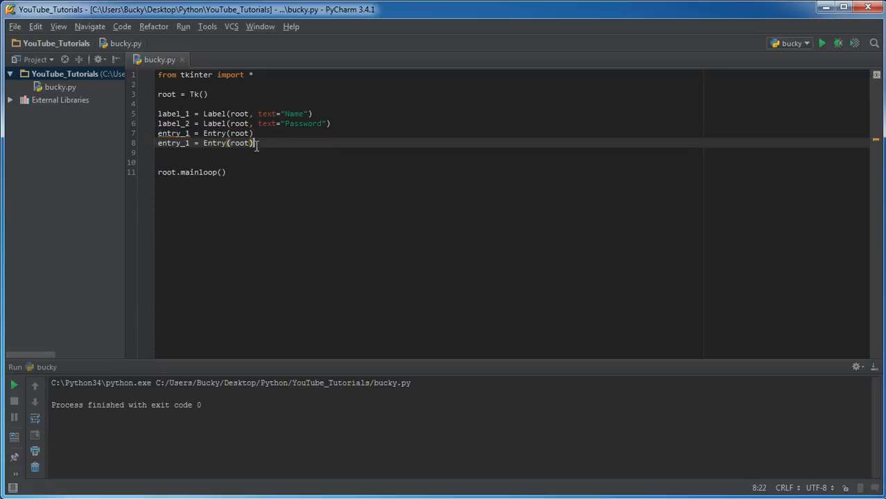
double_click(173, 143)
text(2)
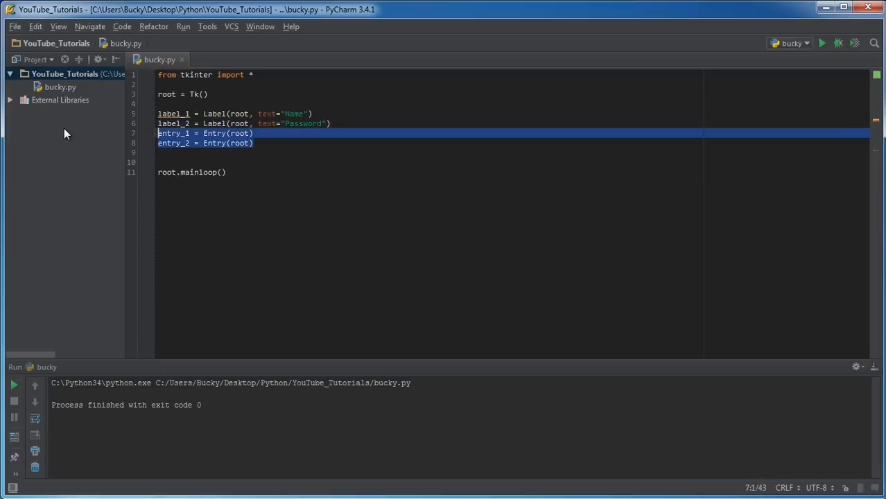
mouse_move(72, 140)
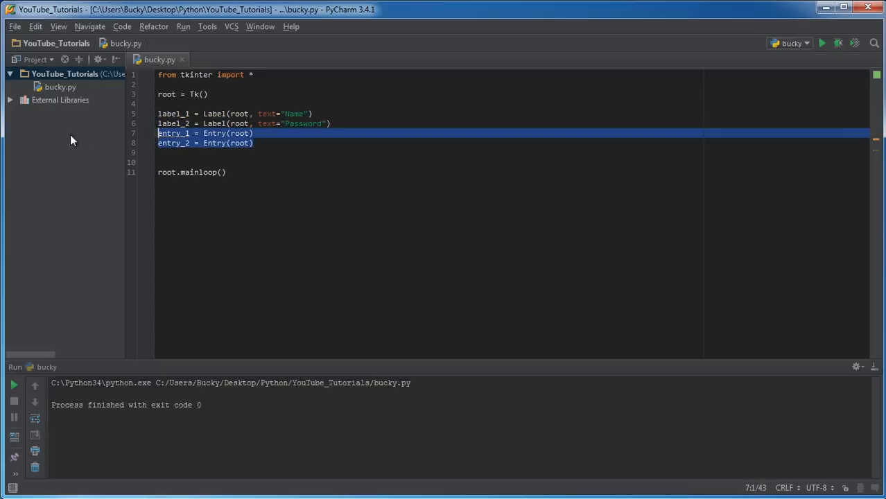
mouse_move(145, 160)
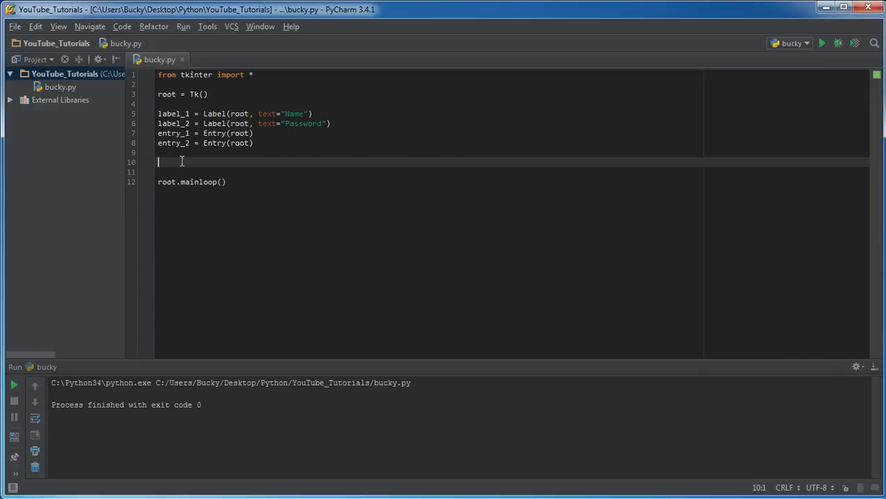
mouse_move(252, 278)
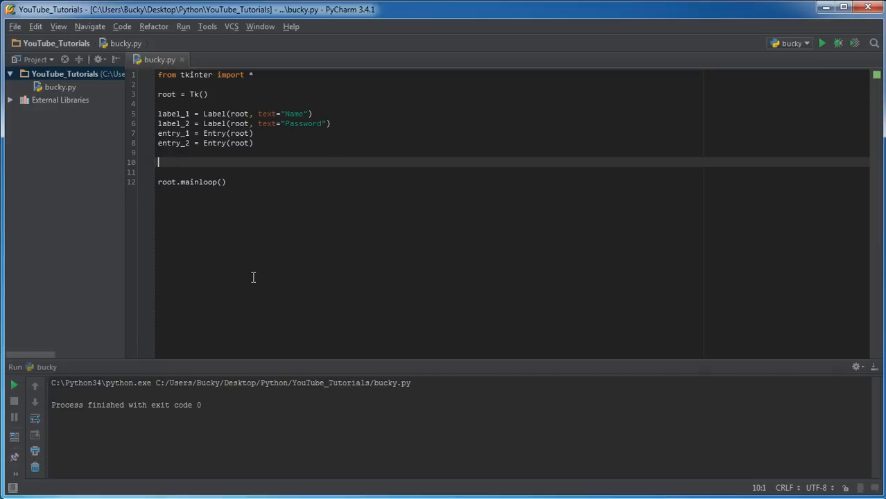
- Write label_1.grid(row=0, column=0) and a copy for label_2 with row changed to 1
text(label_1)
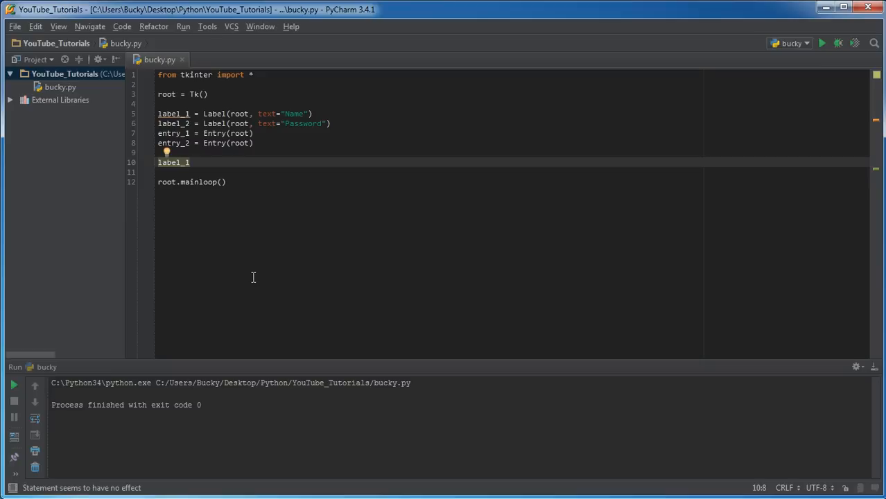
text(g)
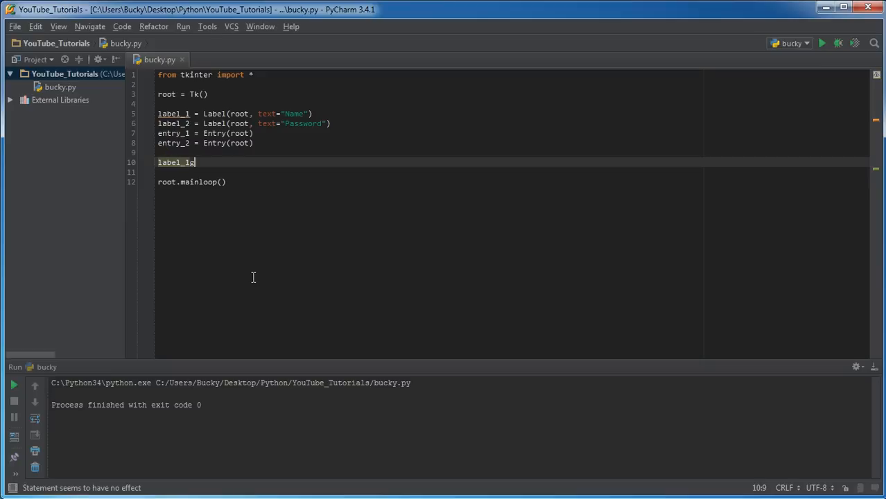
text(.)
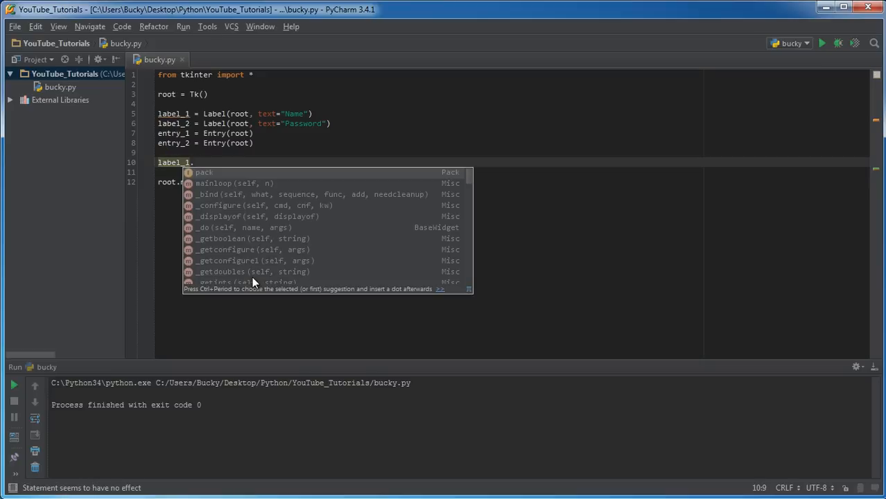
text(grid)
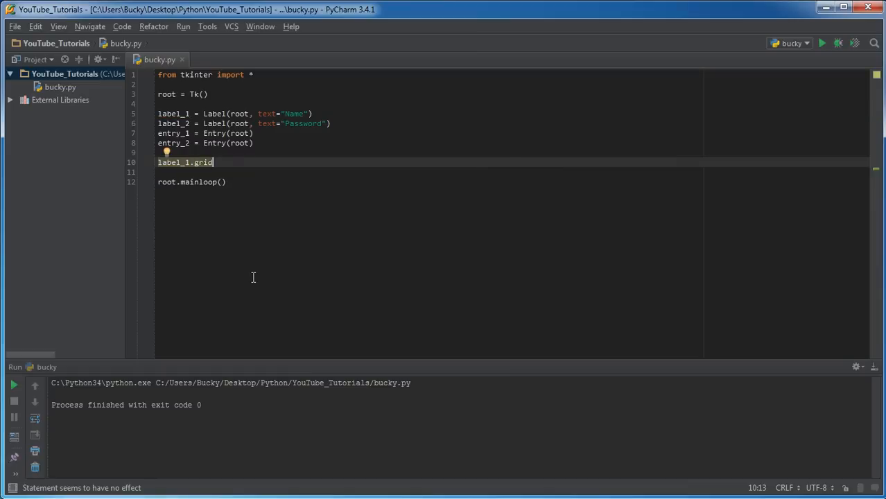
text(())
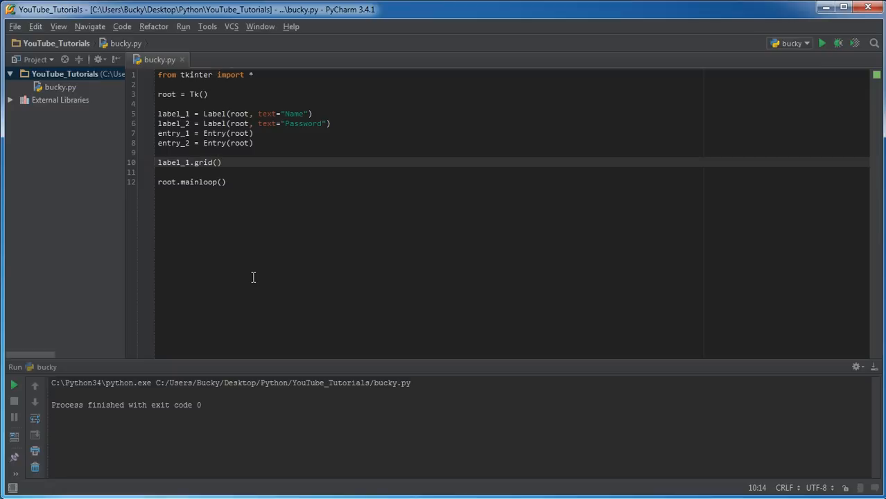
text(row=)
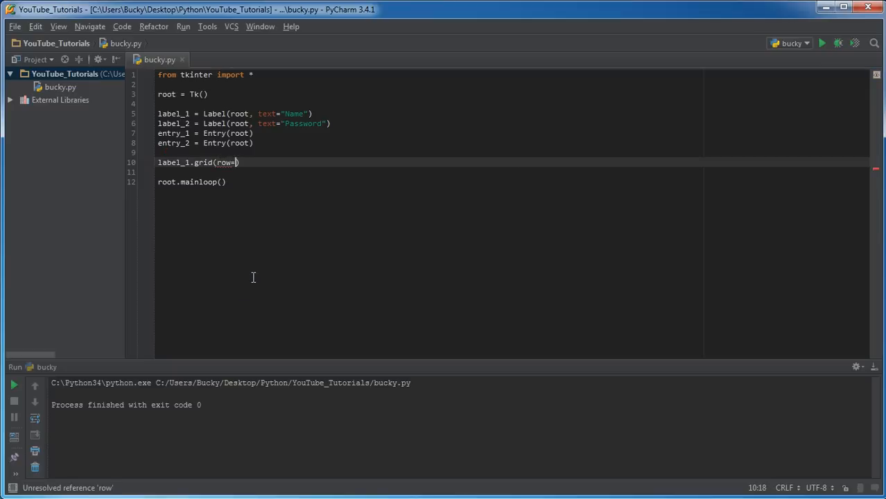
text(0)
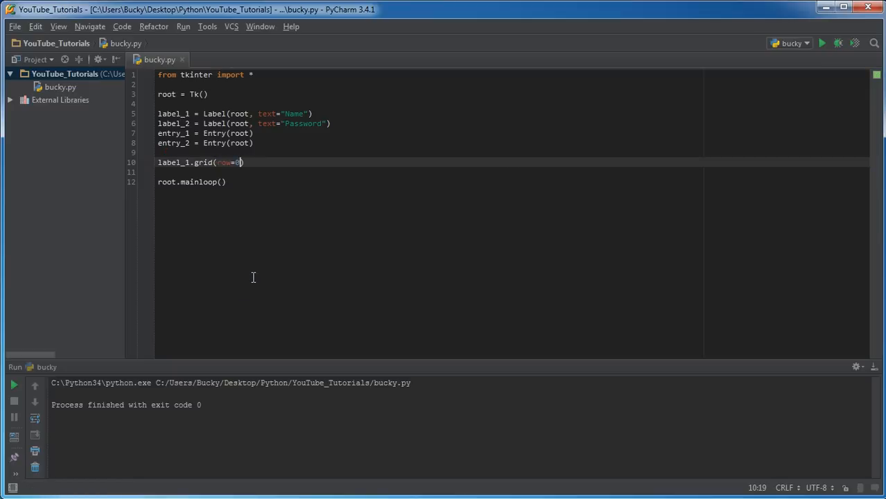
text(, column)
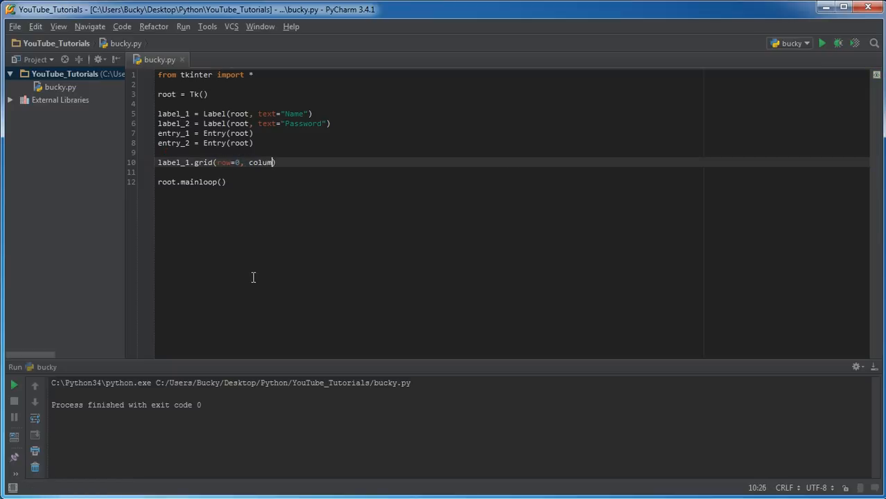
text(=0)
text(label_2.grid(row=1))
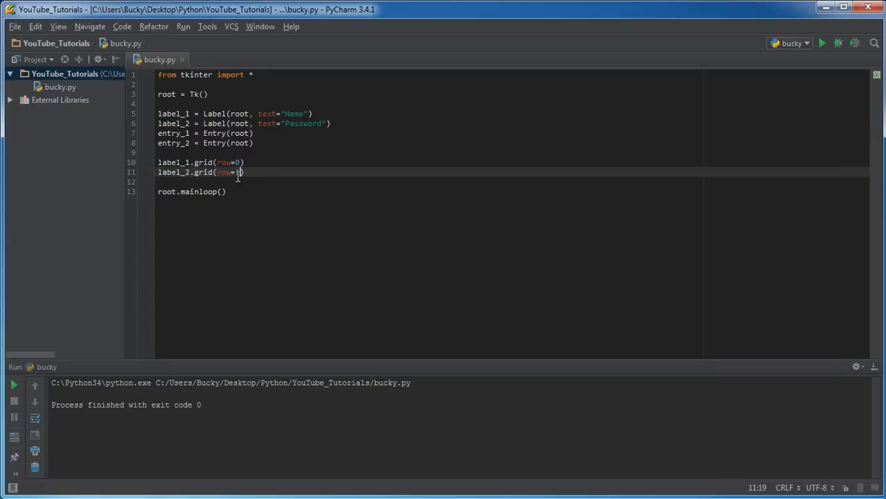
triple_click(199, 172)
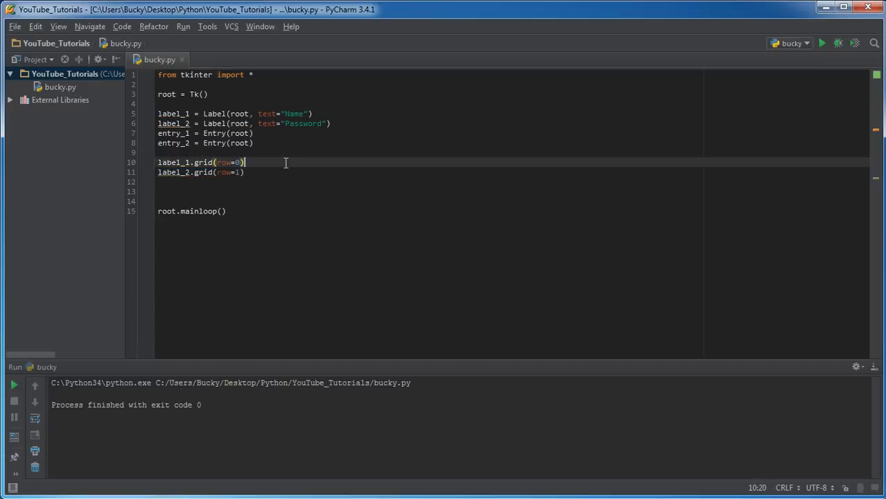
- Write entry_1.grid(row=0, column=1) and a copy for entry_2 with row 1
text(c)
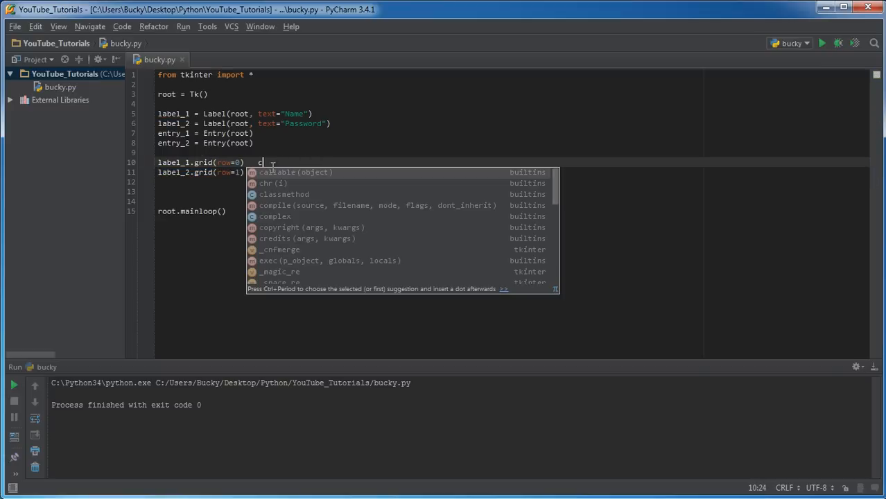
key(Escape)
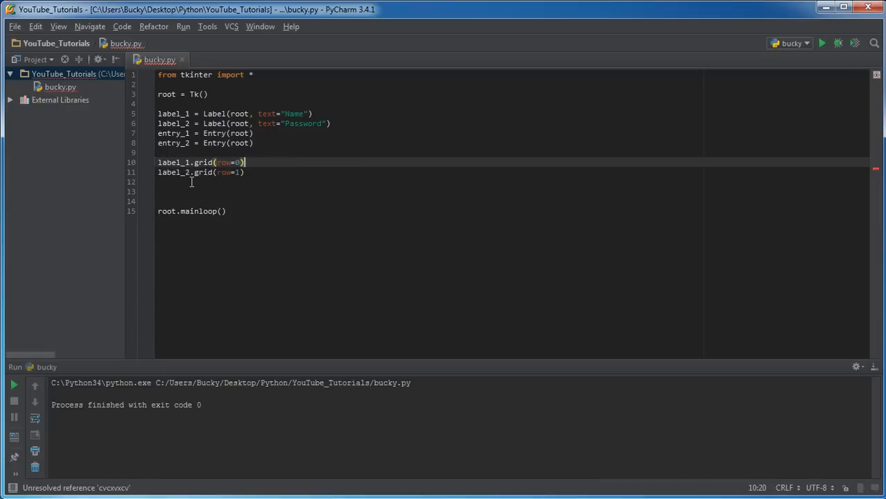
text(entry)
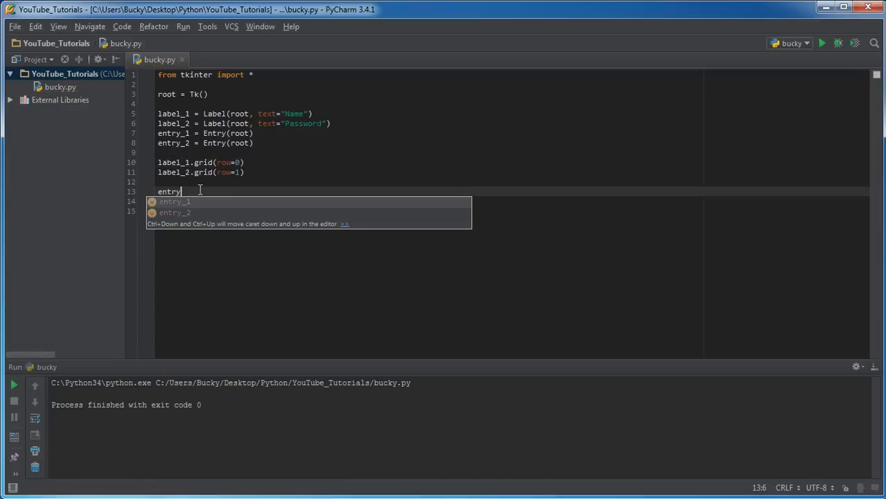
click(175, 202)
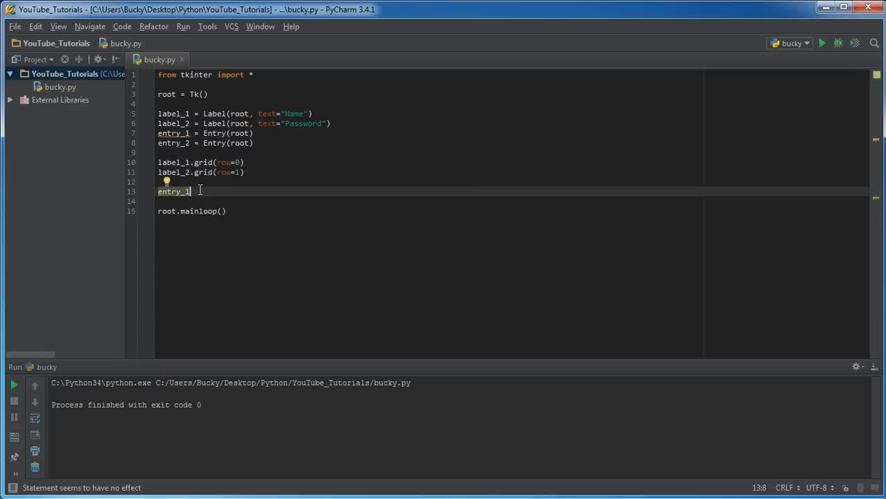
text(.grid()
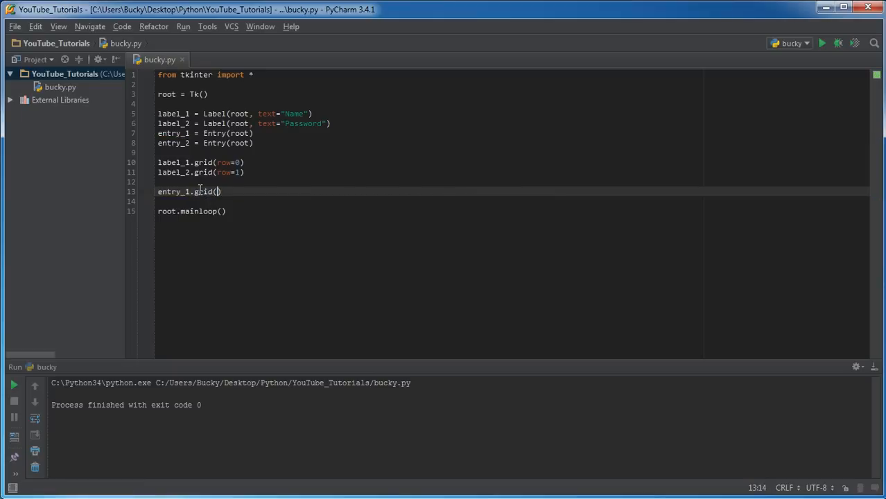
text(r)
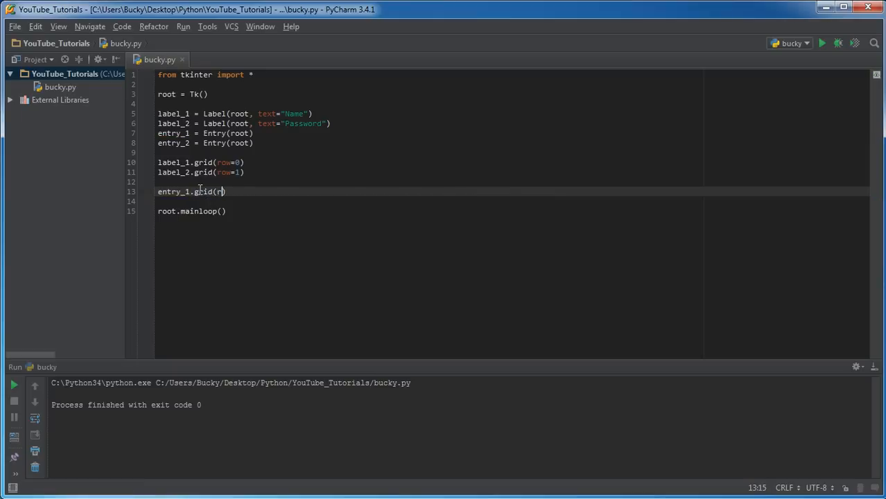
text(ow=0, column)
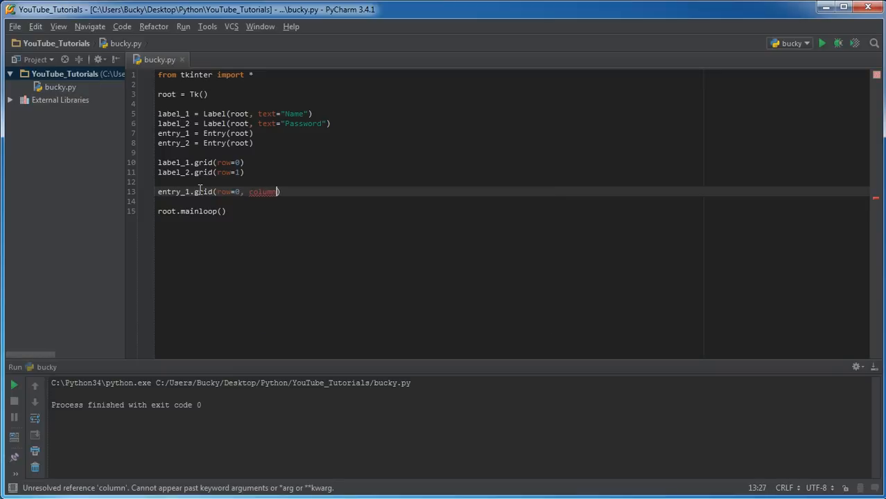
text(=1)
click(513, 202)
text(entry_2.grid(row=1, column=0))
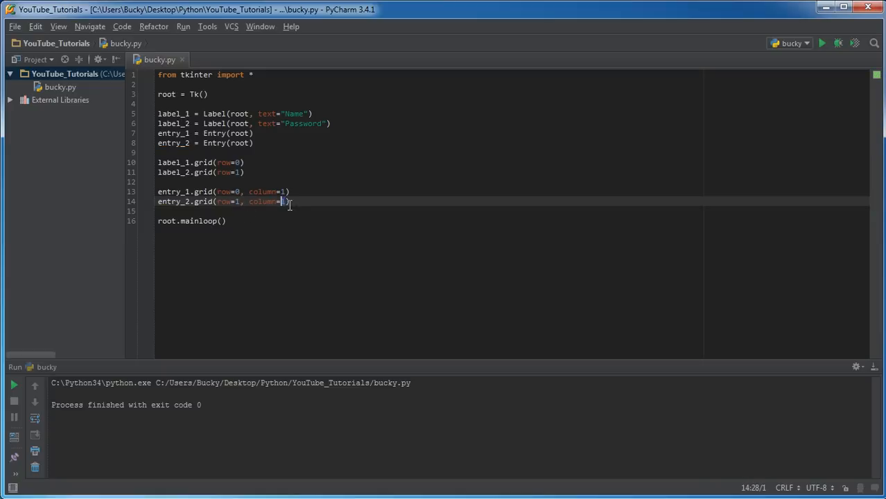
double_click(264, 191)
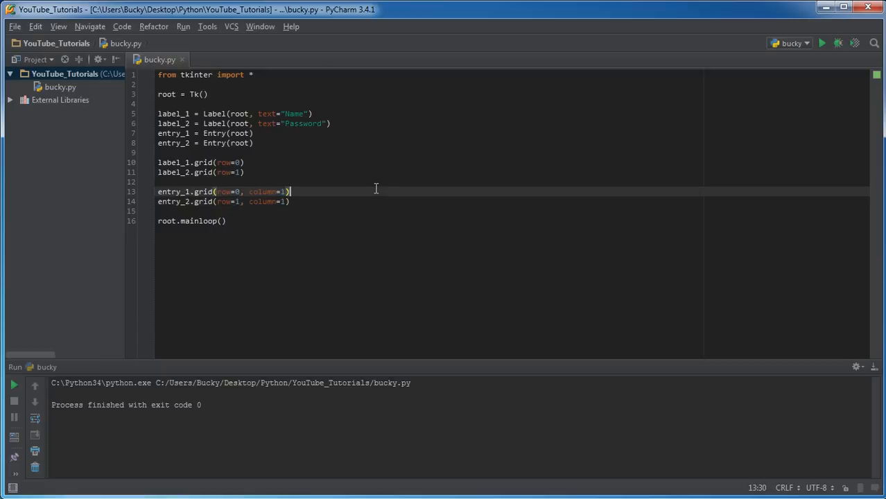
- Run bucky.py and type test text into a field of the Name/Password form window
click(821, 43)
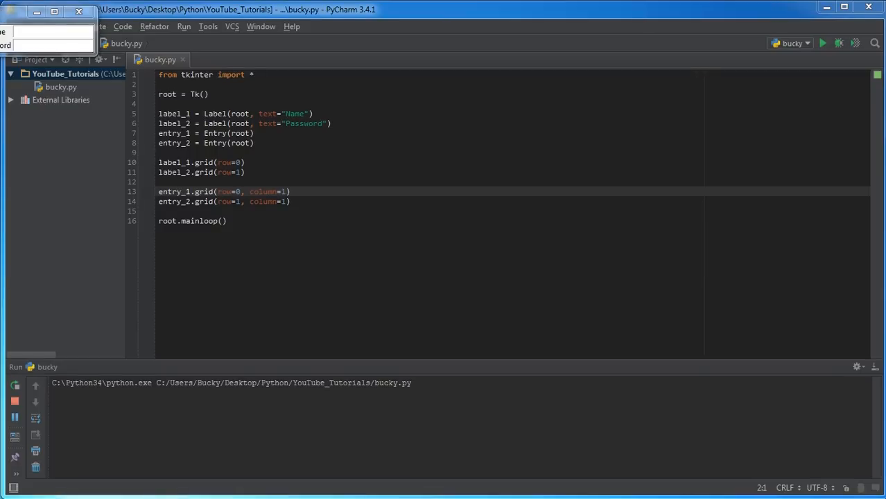
click(822, 43)
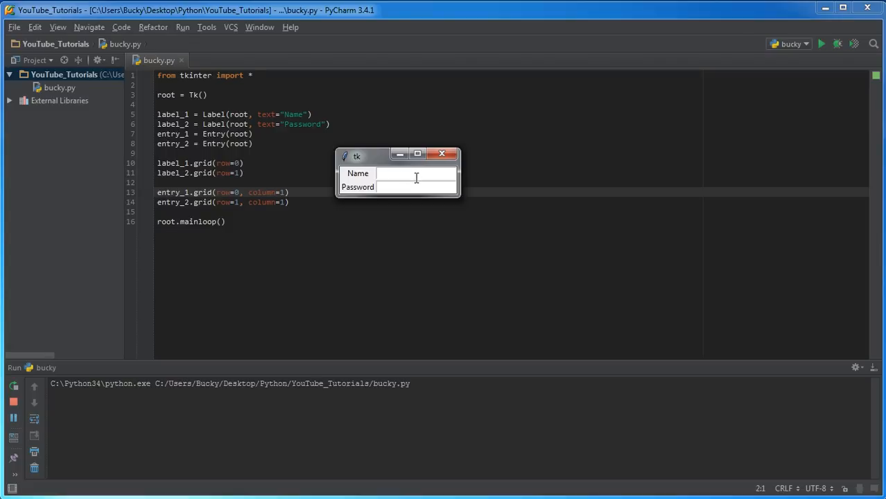
text(sfsdfasdfasdf)
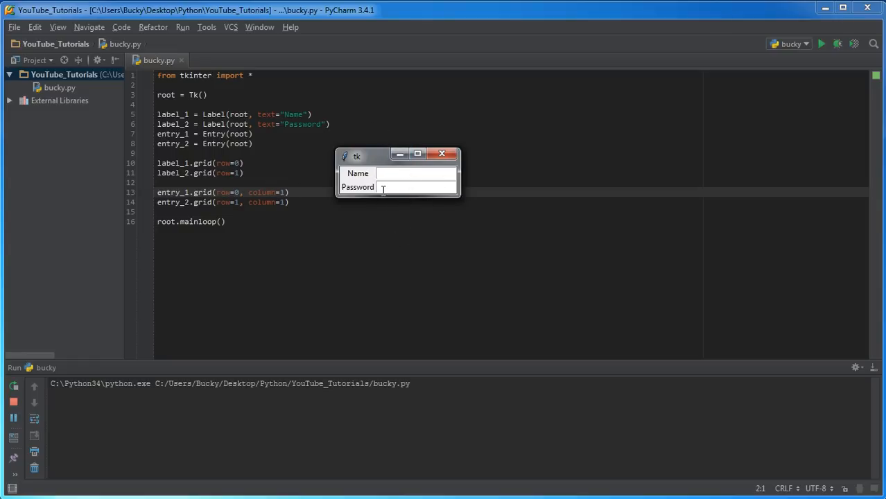
click(416, 173)
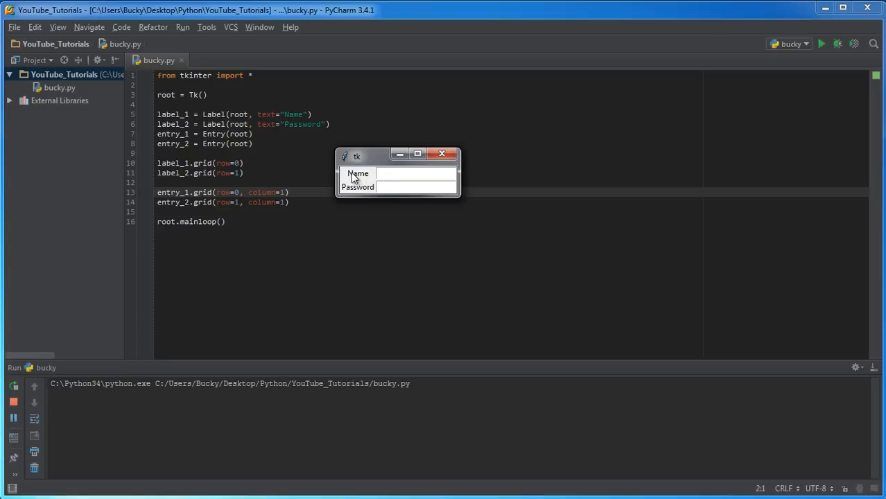
click(416, 173)
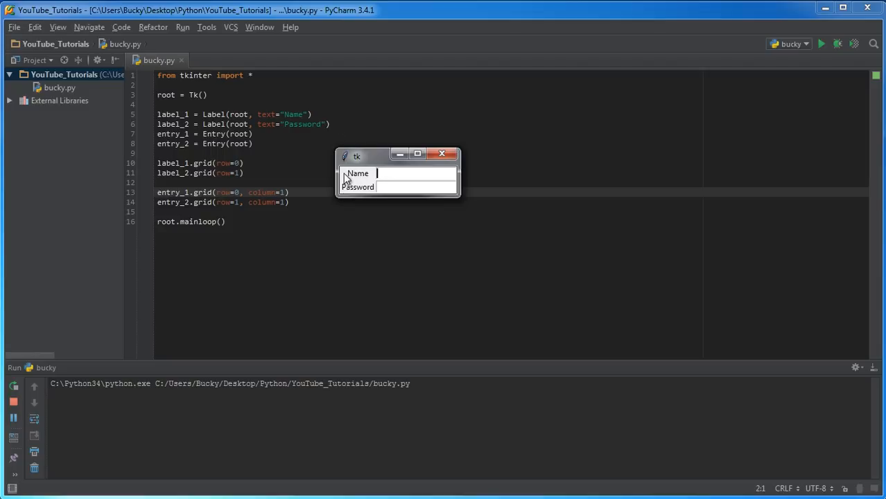
mouse_move(366, 194)
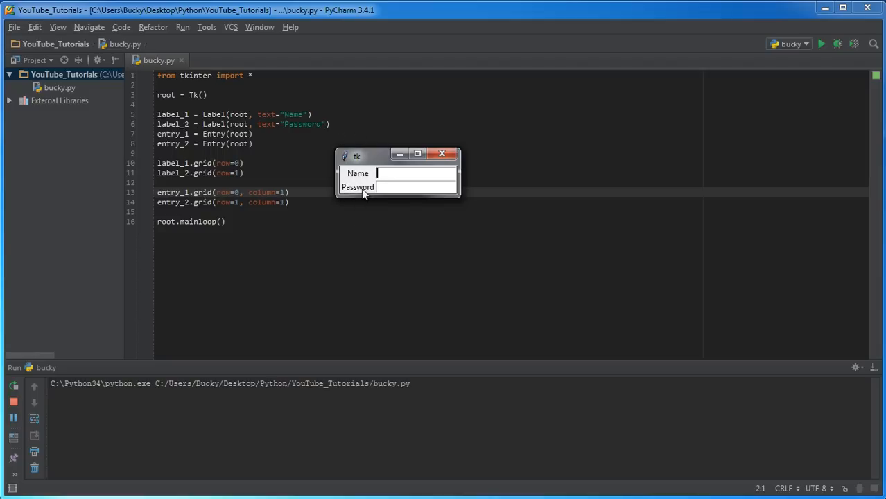
mouse_move(378, 189)
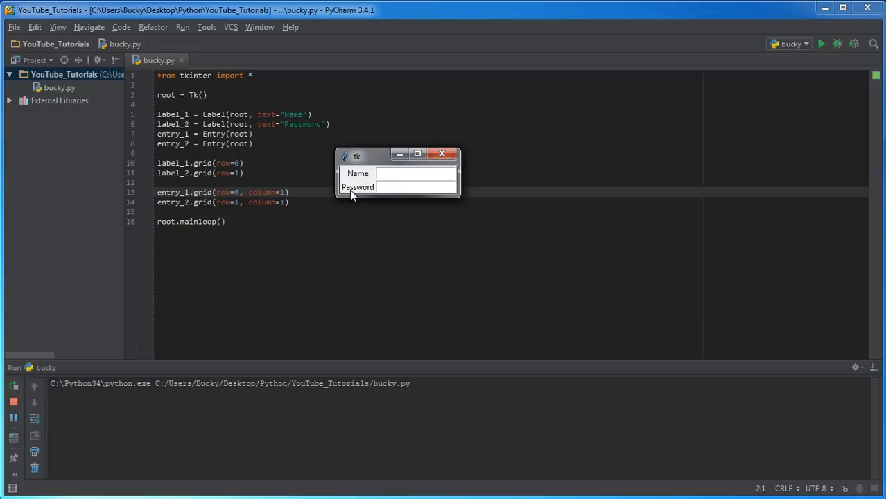
click(416, 173)
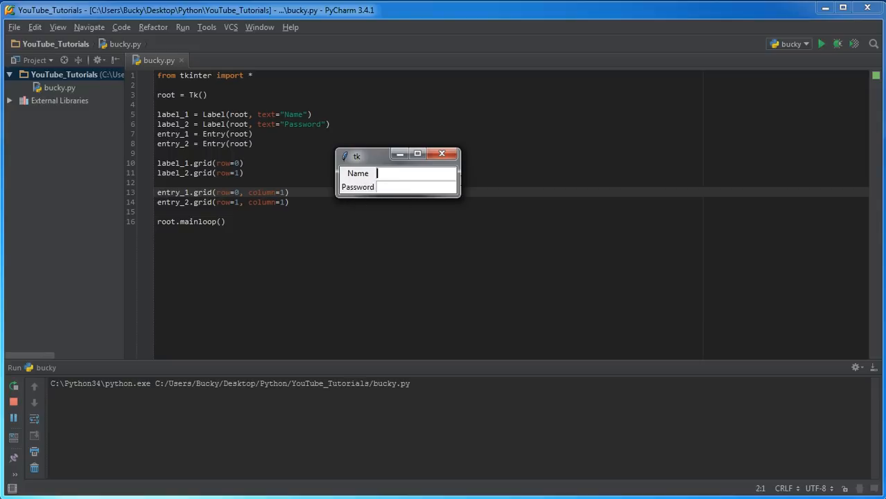